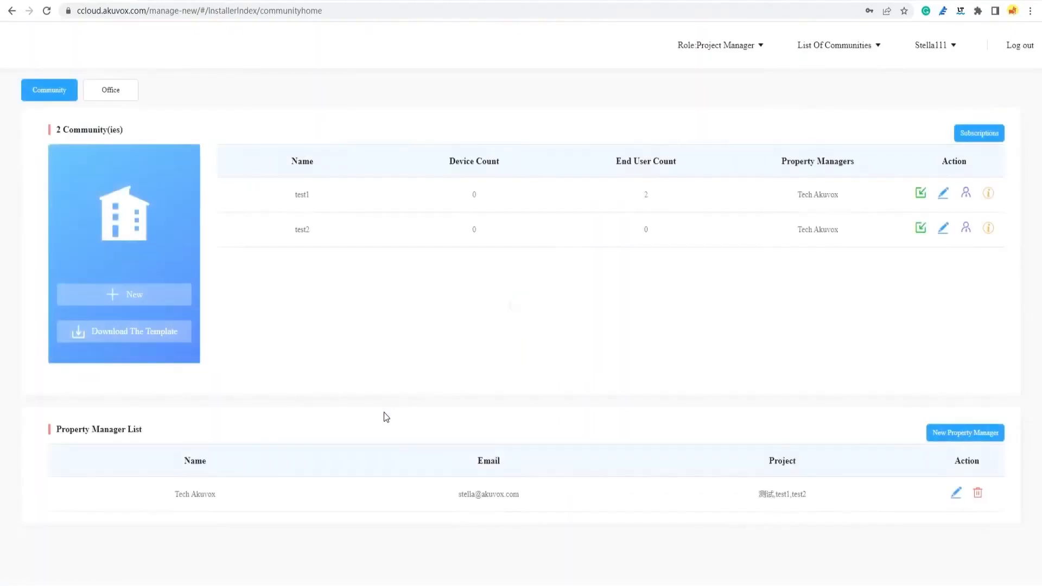
pyautogui.moveTo(705, 59)
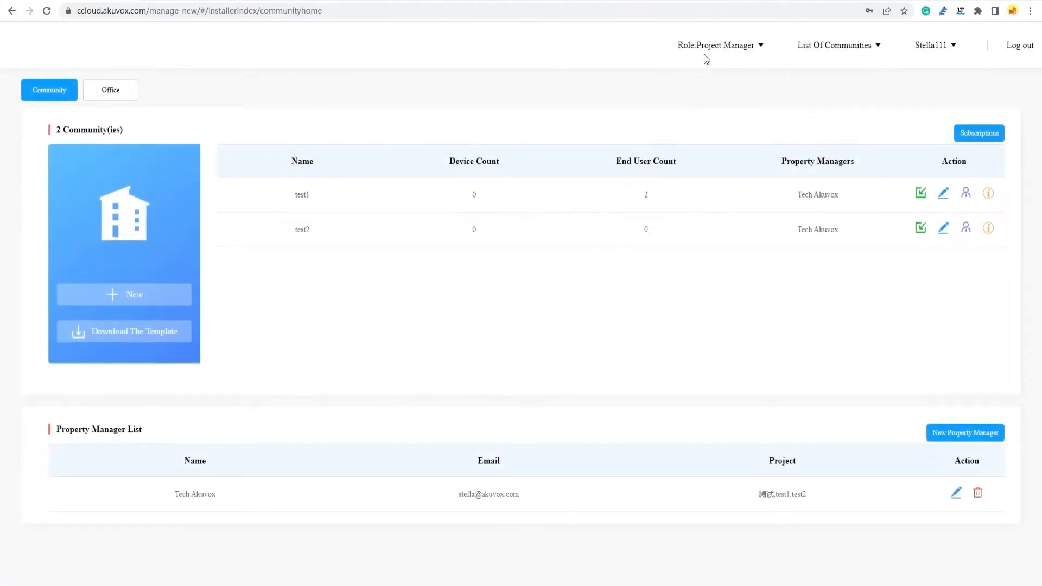
# Keep the Project Manager role, then fill row 2 with Building 1, Apt 101, AptName 101.
pyautogui.click(717, 46)
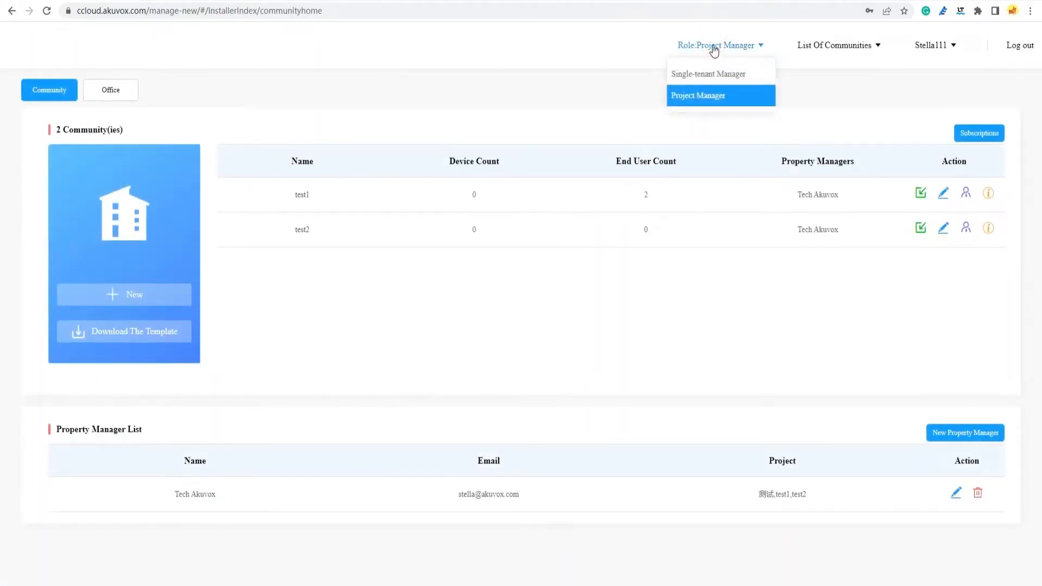
pyautogui.click(697, 95)
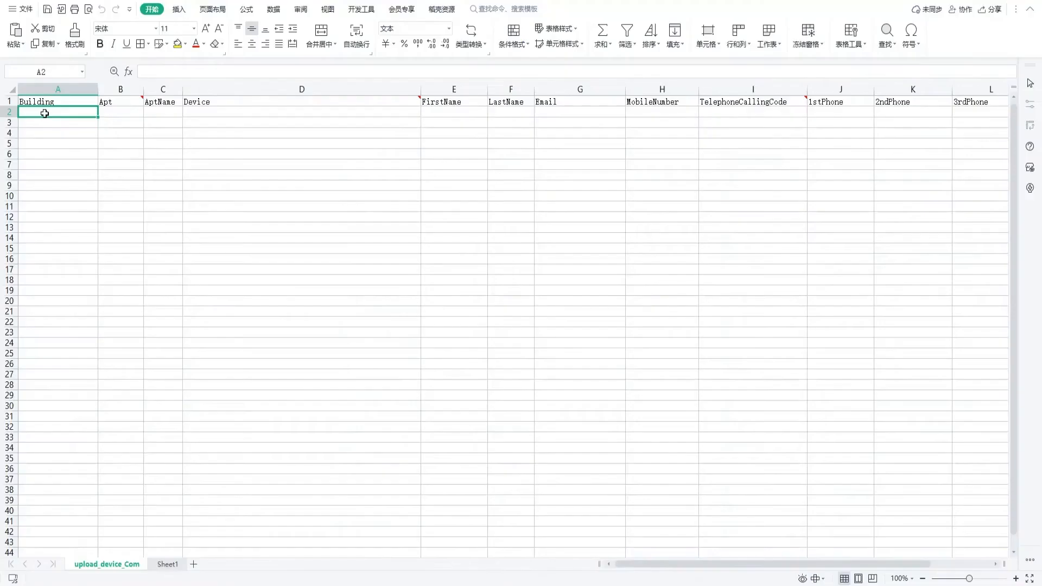
pyautogui.write('1')
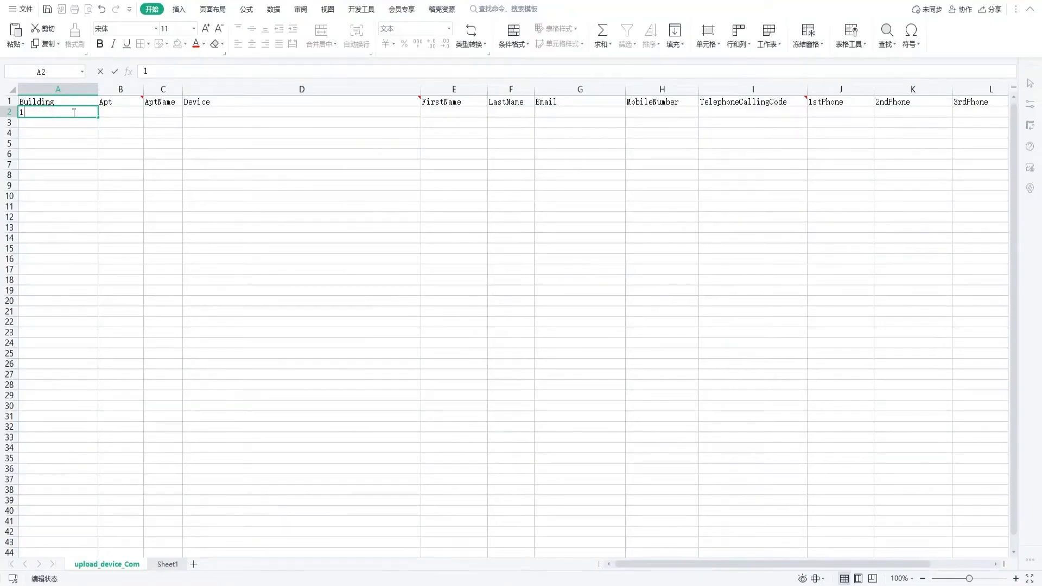
pyautogui.write('101')
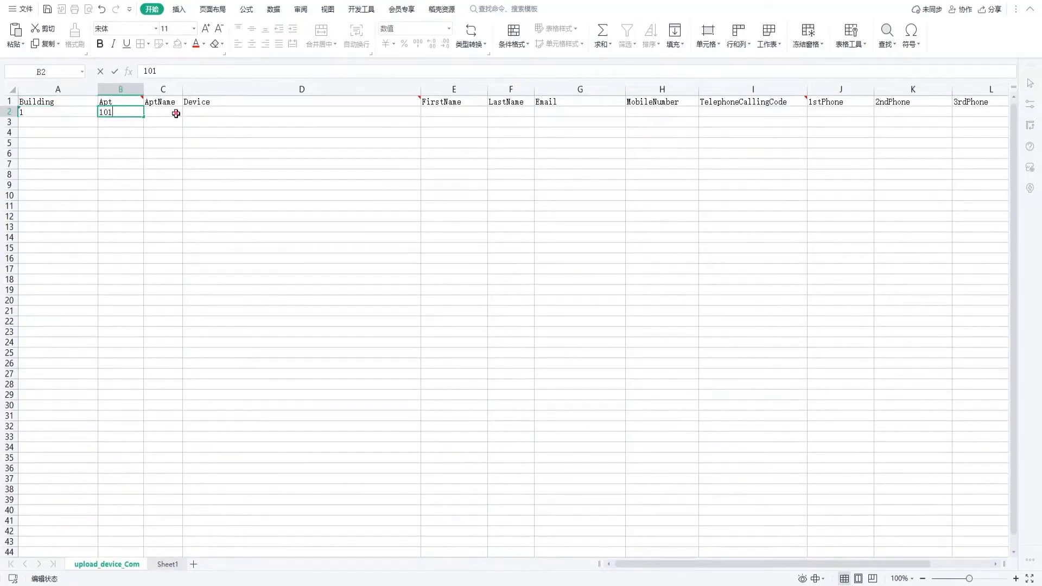
pyautogui.write('101')
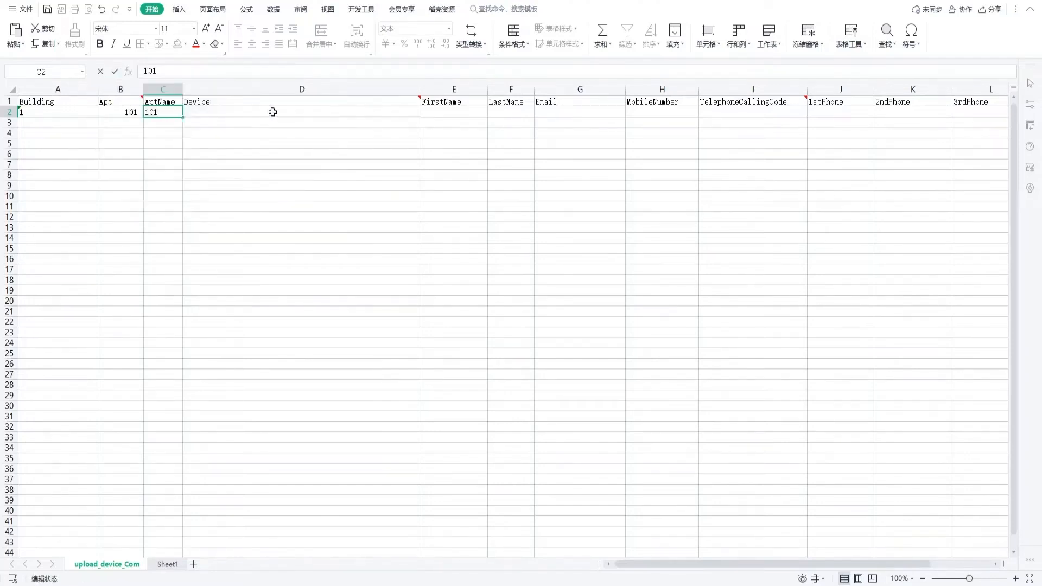
# Enter the device entry 'Front door,0,' with its MAC address in cell D2.
pyautogui.write('Front door,0,0C')
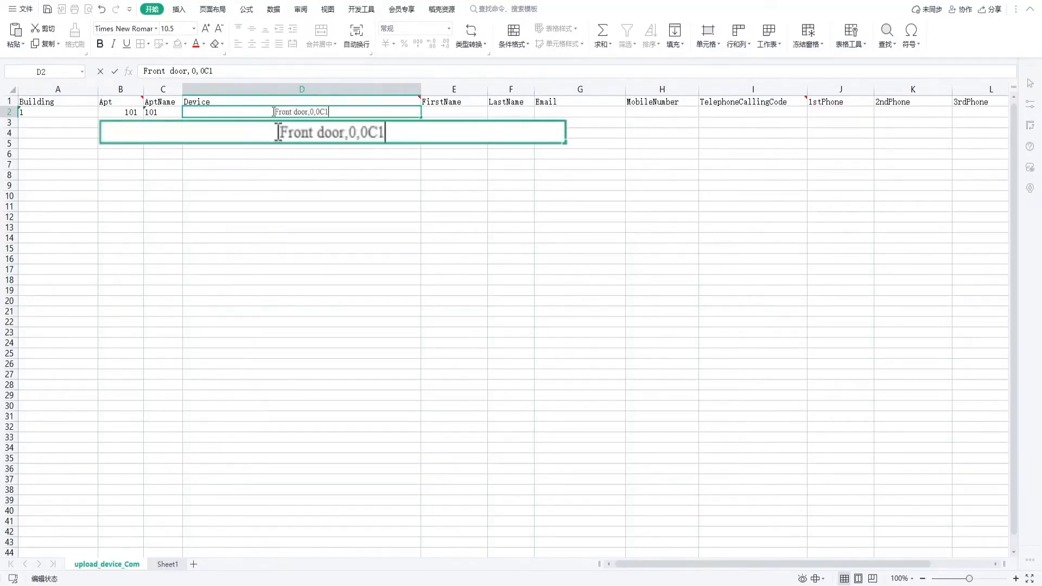
pyautogui.write('106')
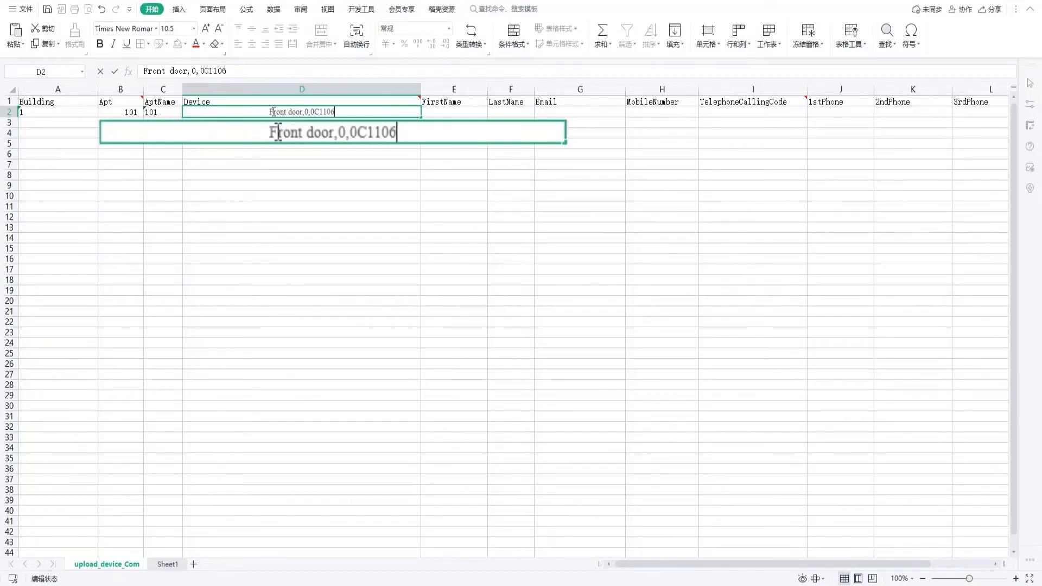
pyautogui.write('0603')
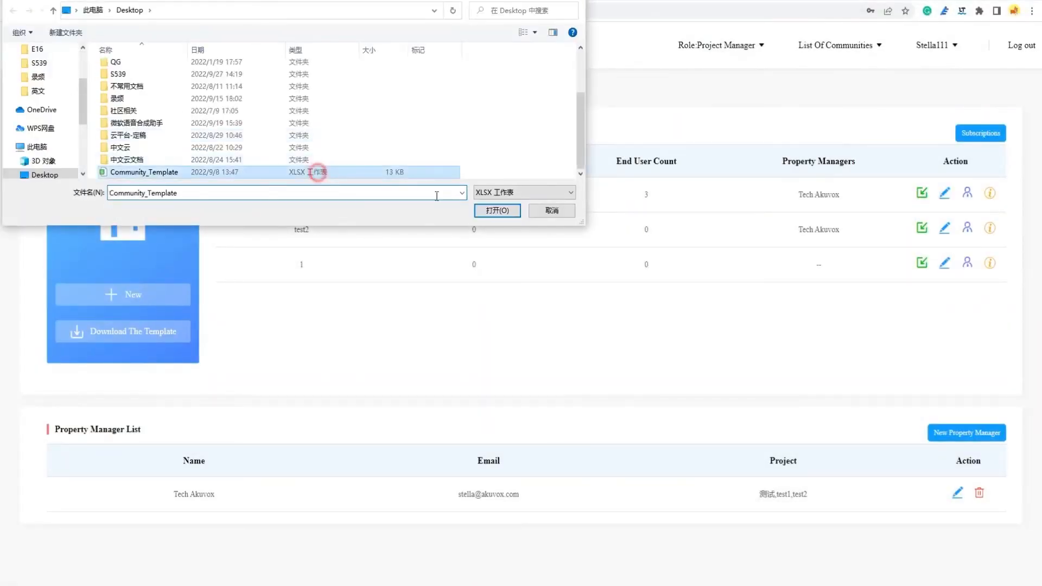
# Import Community_Template.xlsx and view test1's Devices list showing the Front door device.
pyautogui.click(497, 211)
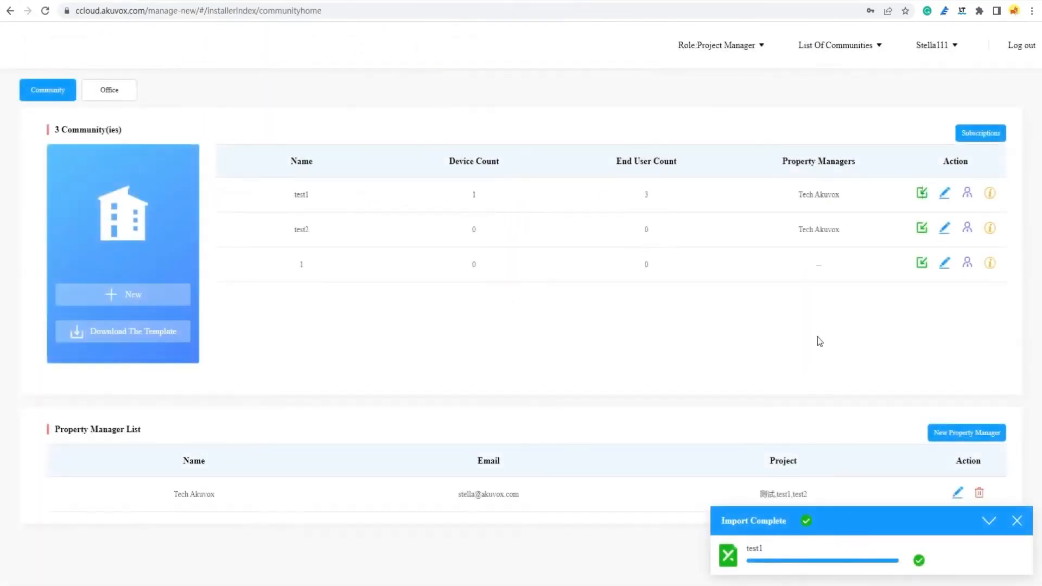
pyautogui.moveTo(990, 193)
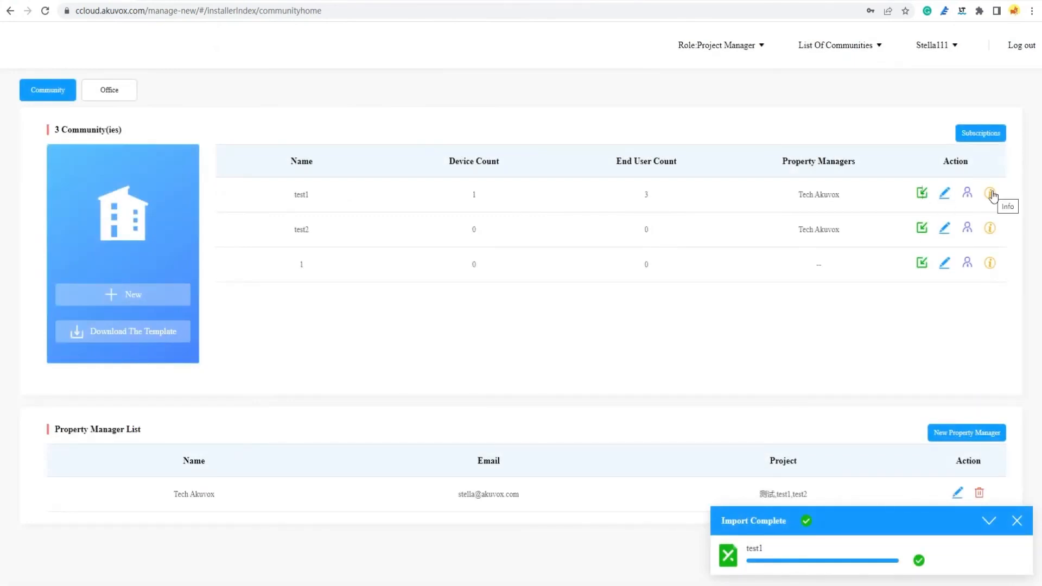
pyautogui.click(992, 194)
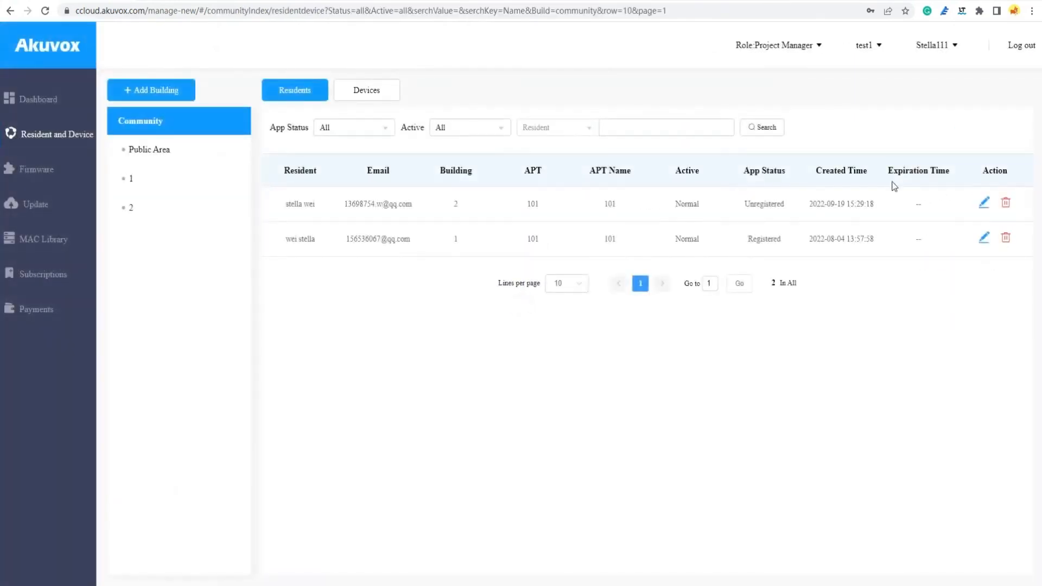
pyautogui.click(367, 90)
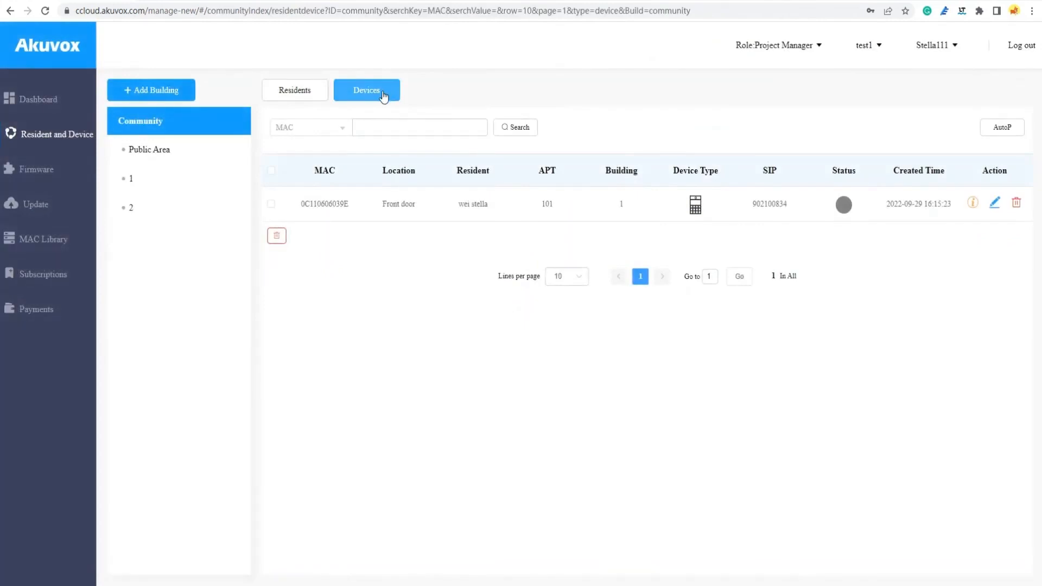